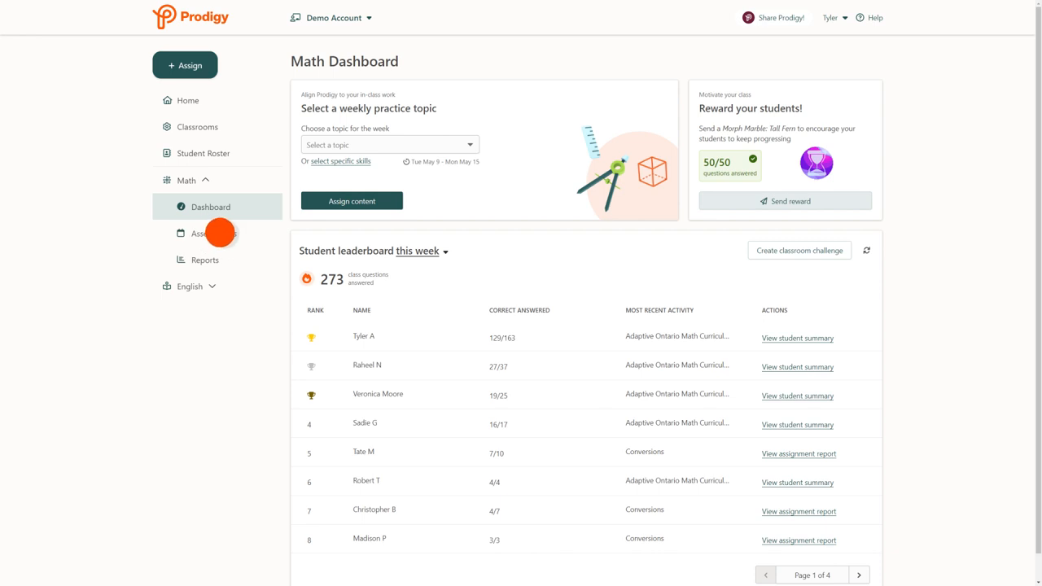
Step: From Math Assessments, choose a plan that keeps students within a standard and continue
{"action": "left_click", "coordinate": [213, 234]}
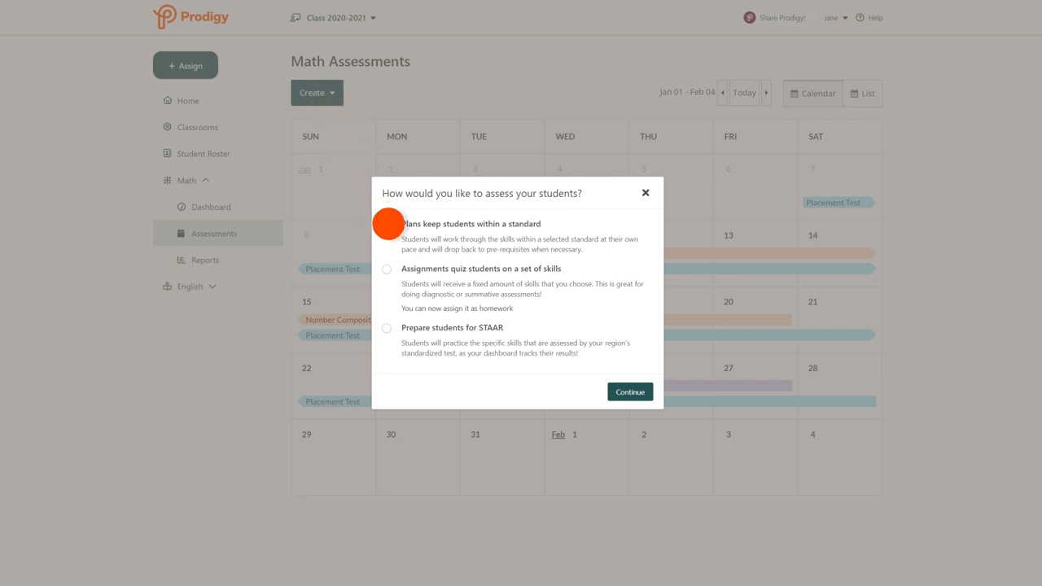
{"action": "left_click", "coordinate": [386, 224]}
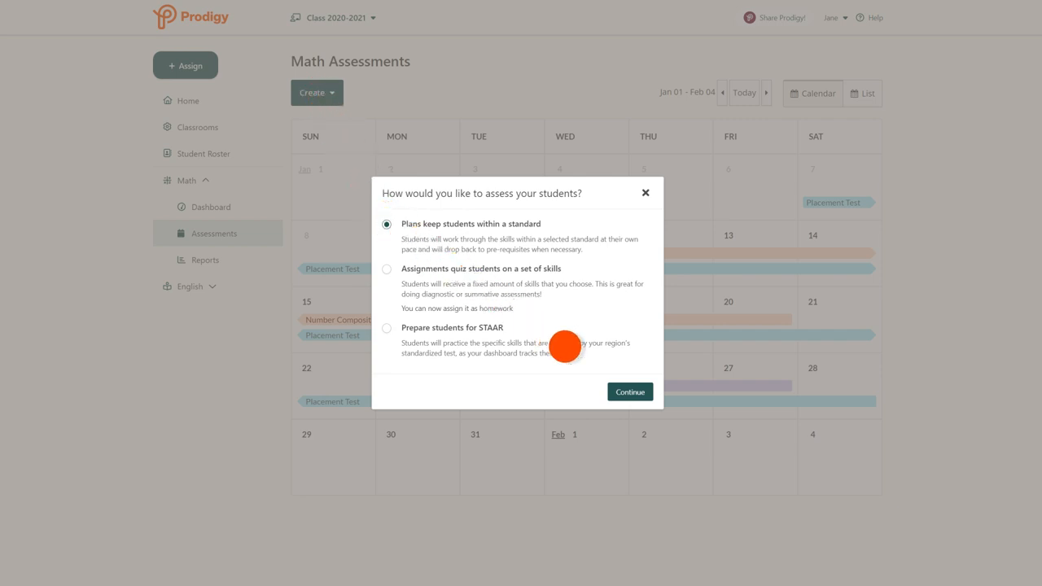
{"action": "left_click", "coordinate": [629, 391]}
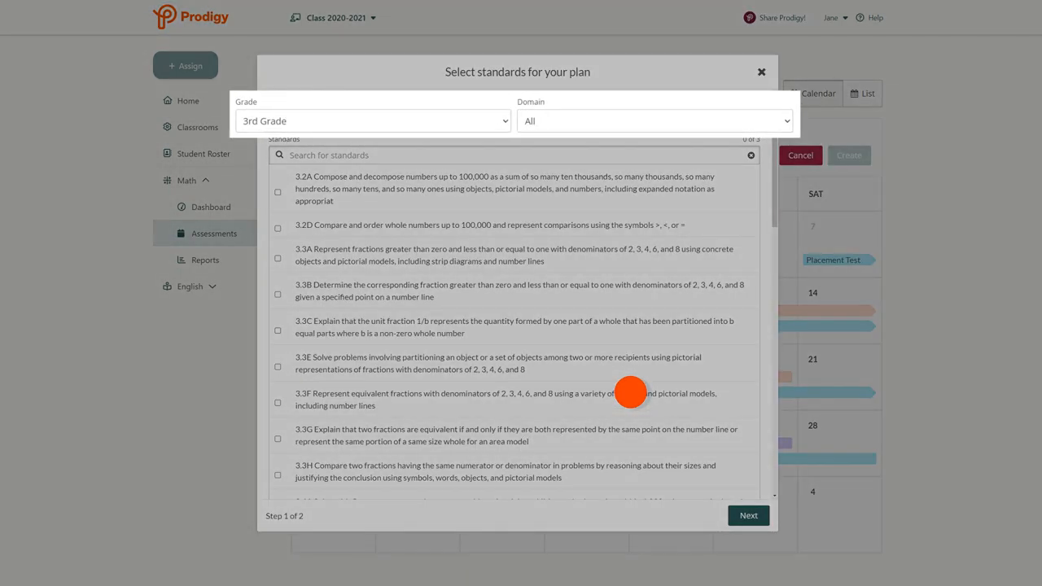
{"action": "mouse_move", "coordinate": [508, 320]}
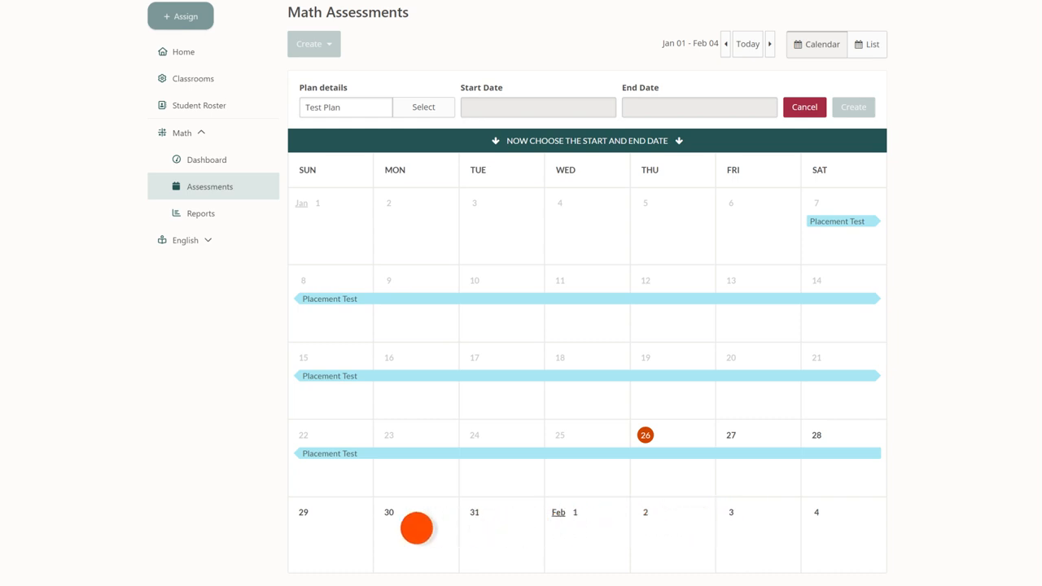
{"action": "mouse_move", "coordinate": [473, 528]}
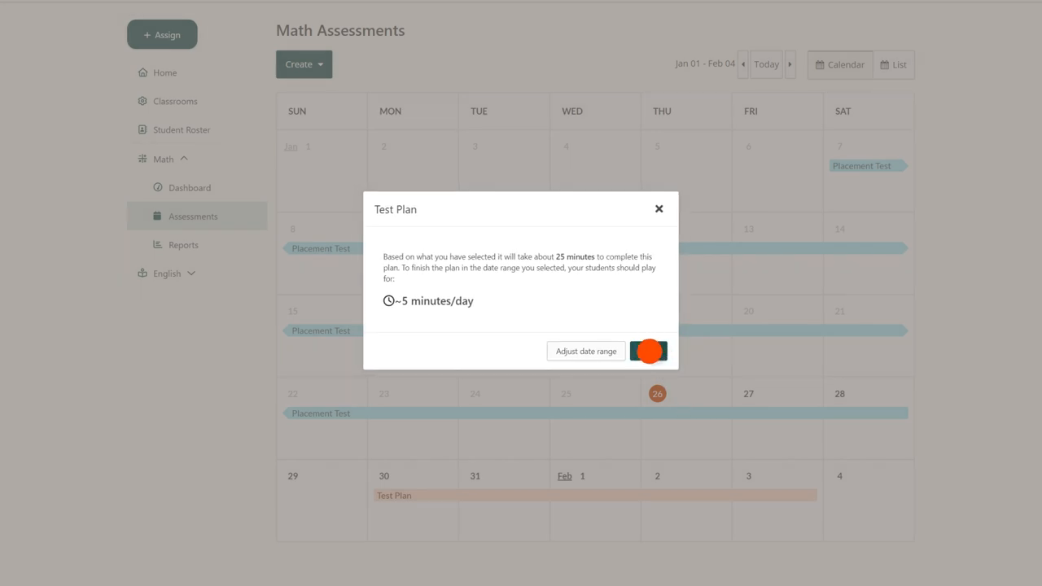
{"action": "left_click", "coordinate": [649, 351]}
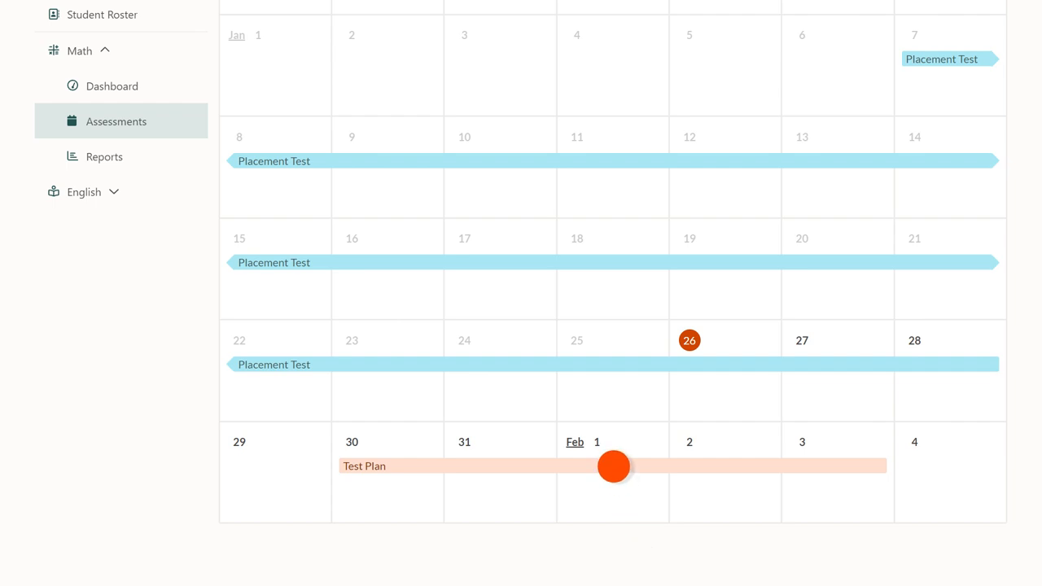
Step: Show the View report, Edit and Delete options for Test Plan on the calendar
{"action": "left_click", "coordinate": [613, 465]}
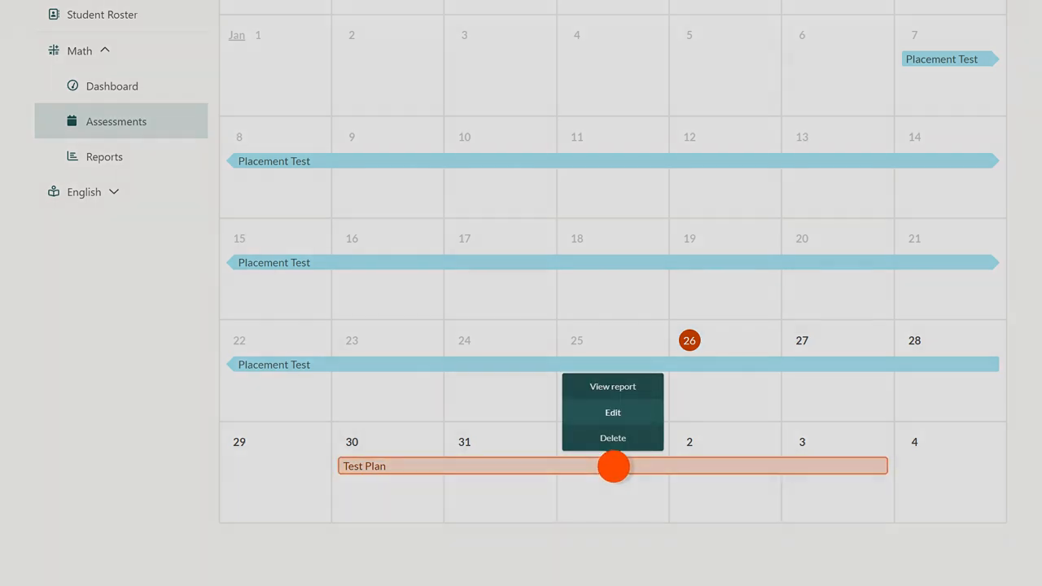